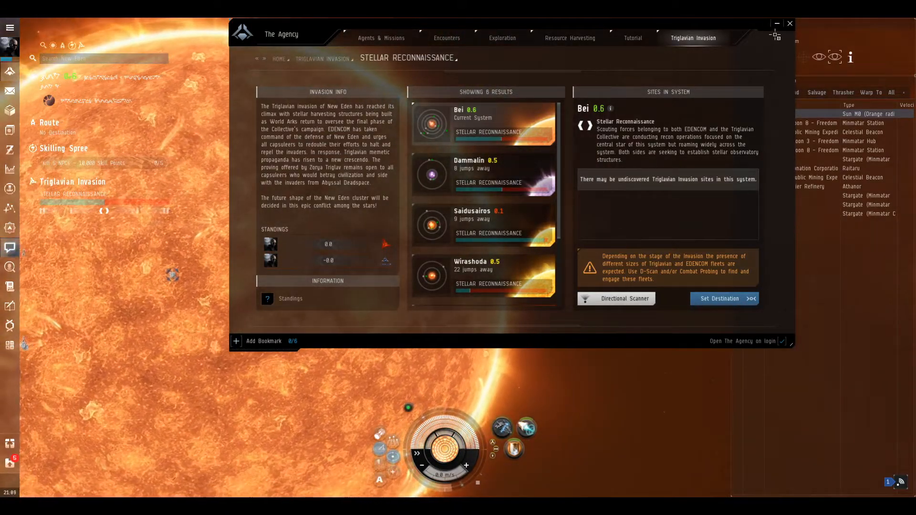
- Close The Agency and read the Bei star's Attributes and Description via Show Info
{"action": "left_click", "coordinate": [790, 23]}
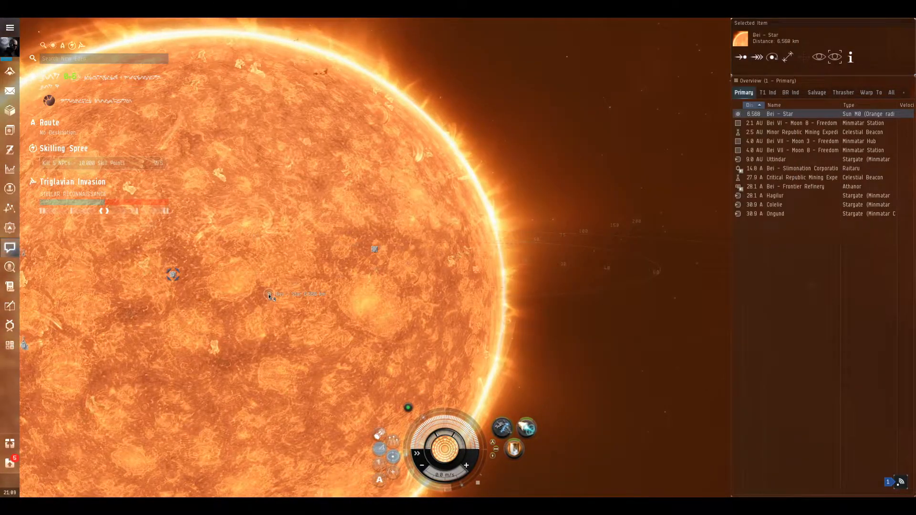
{"action": "right_click", "coordinate": [269, 294]}
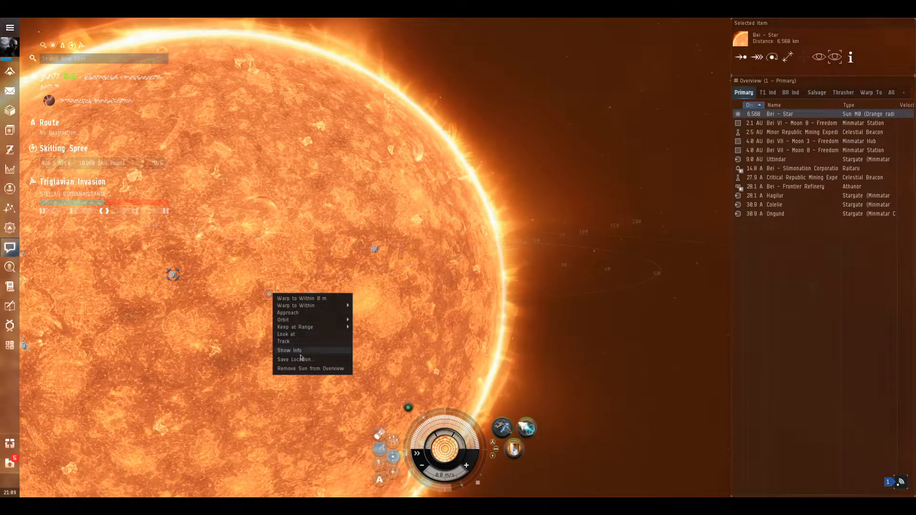
{"action": "left_click", "coordinate": [289, 350]}
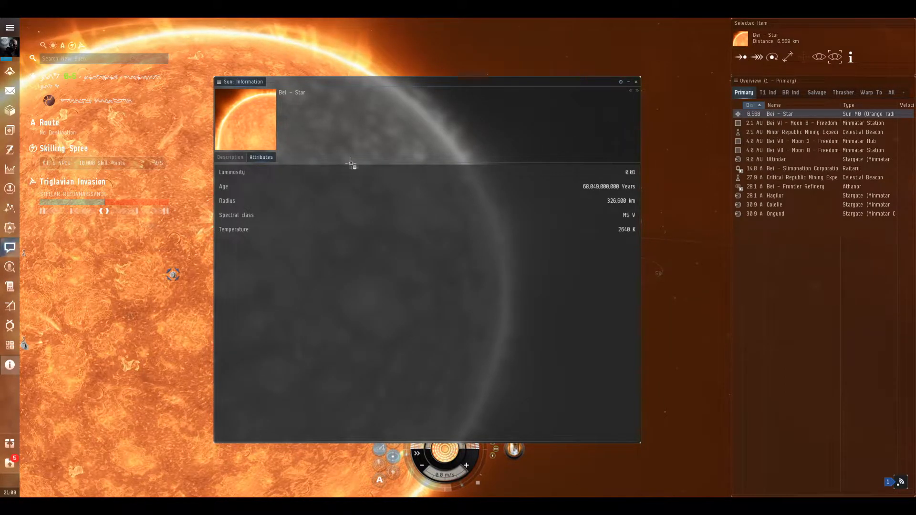
{"action": "left_click", "coordinate": [230, 157]}
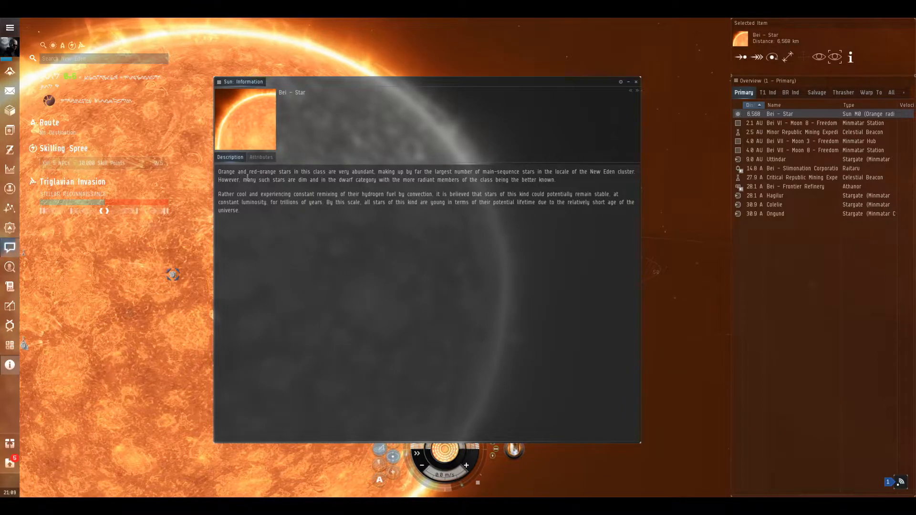
{"action": "left_click", "coordinate": [262, 156]}
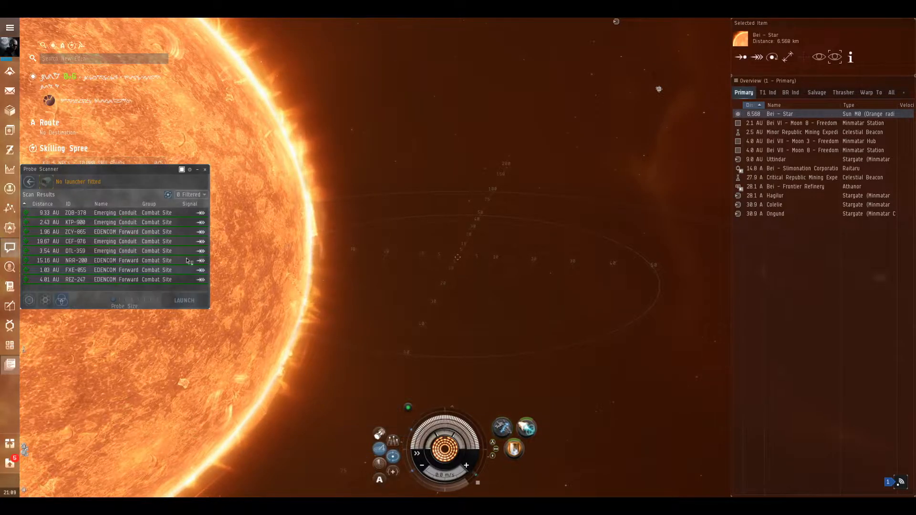
- Warp to an EDENCOM Forward combat site from the Probe Scanner results
{"action": "right_click", "coordinate": [116, 231]}
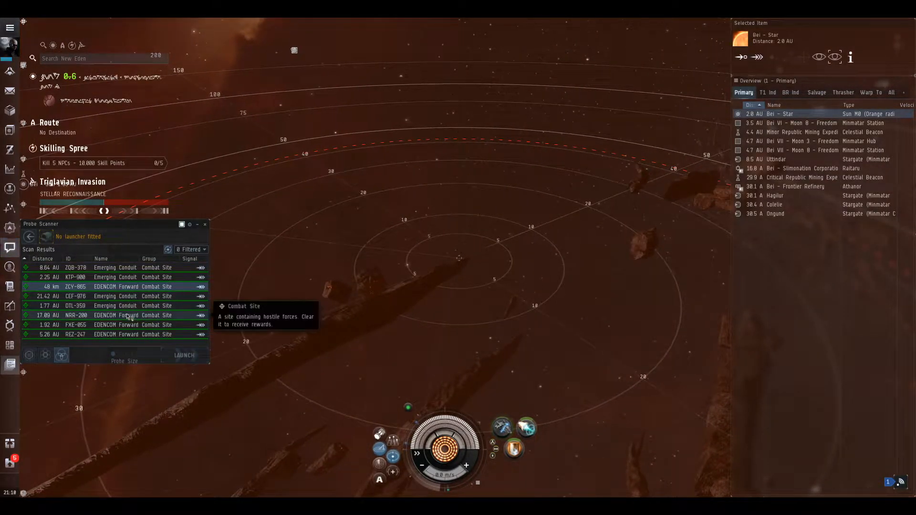
{"action": "right_click", "coordinate": [77, 316]}
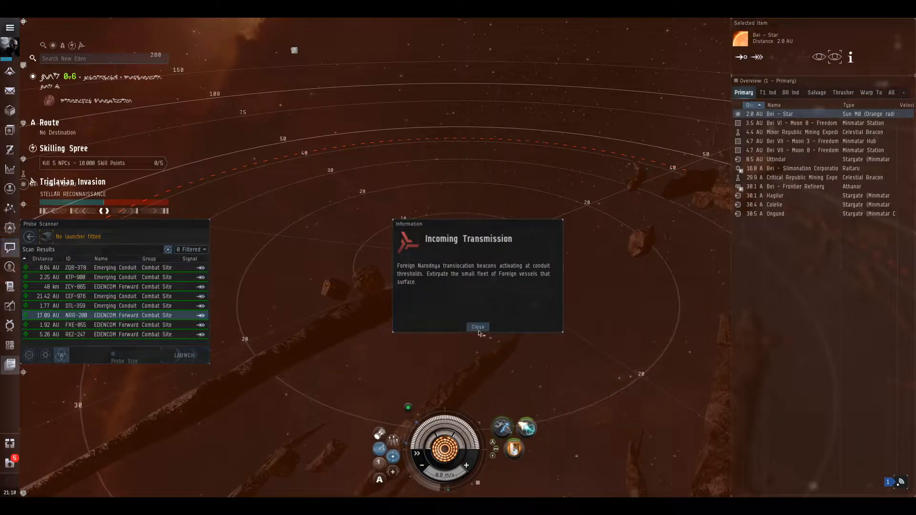
- Dismiss the Incoming Transmission about foreign vessels
{"action": "left_click", "coordinate": [477, 326]}
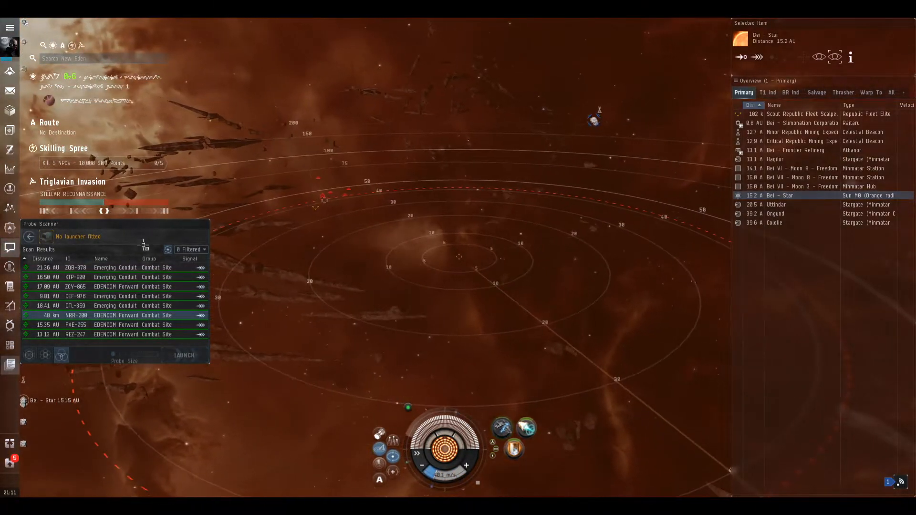
- Reposition the scan results, check Local chat, and dismiss the Abyssal conduit transmission
{"action": "left_click_drag", "start_coordinate": [41, 223], "coordinate": [133, 219]}
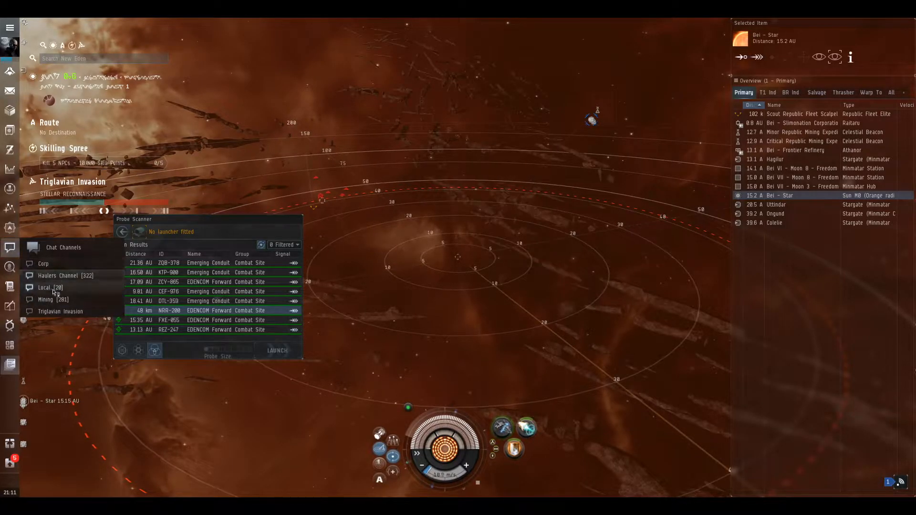
{"action": "left_click", "coordinate": [44, 288]}
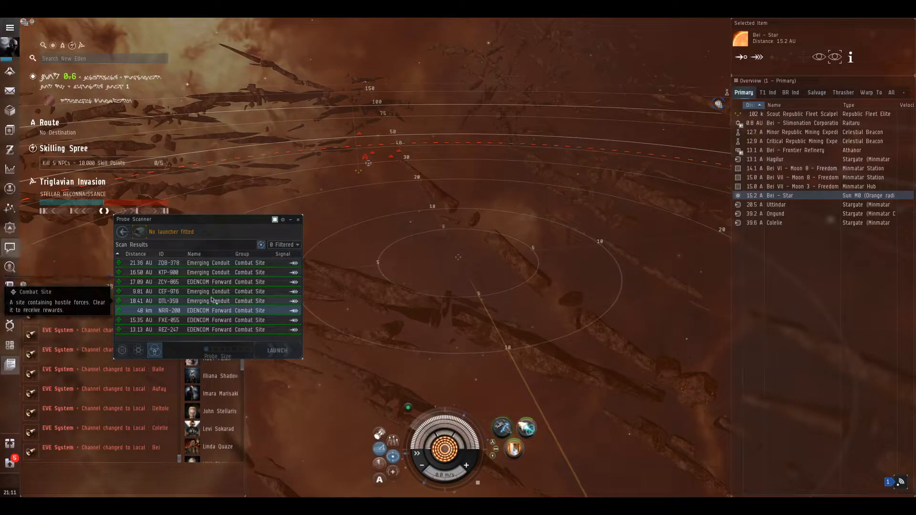
{"action": "right_click", "coordinate": [207, 291]}
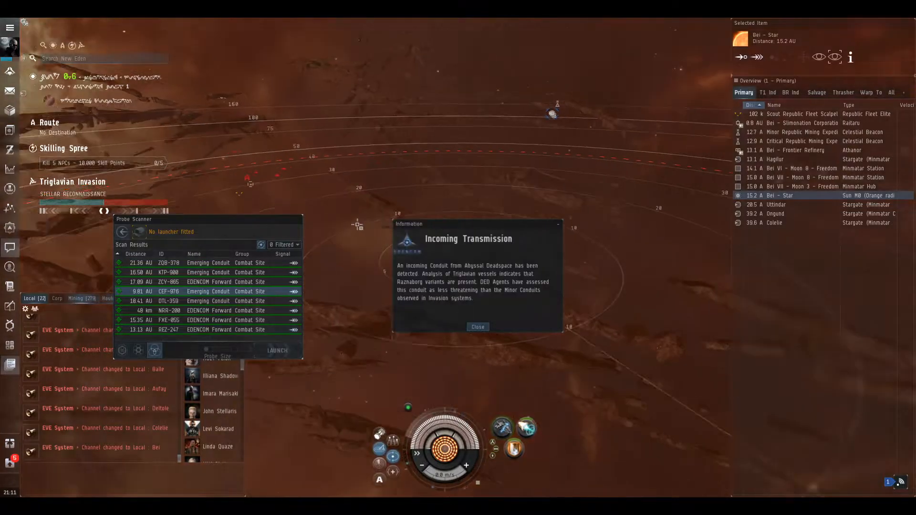
{"action": "left_click", "coordinate": [477, 326]}
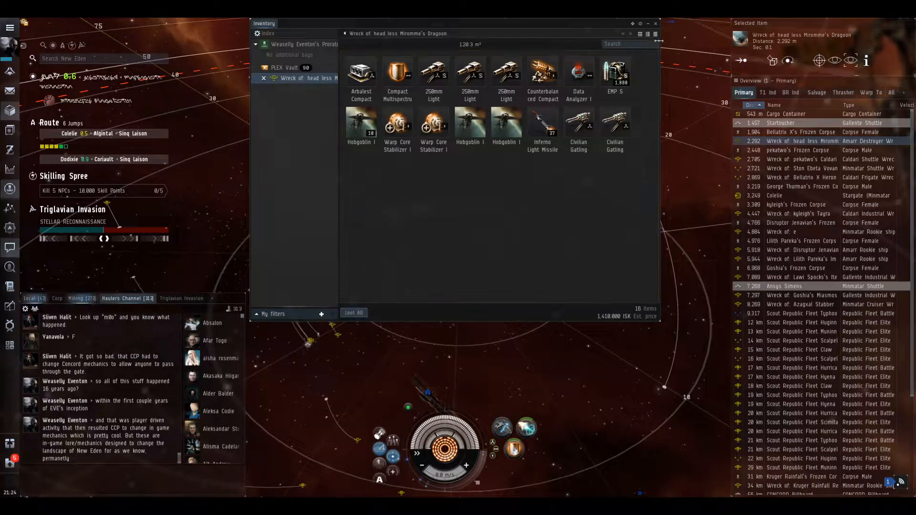
- Loot All from the Dragoon wreck's cargo
{"action": "left_click", "coordinate": [656, 23]}
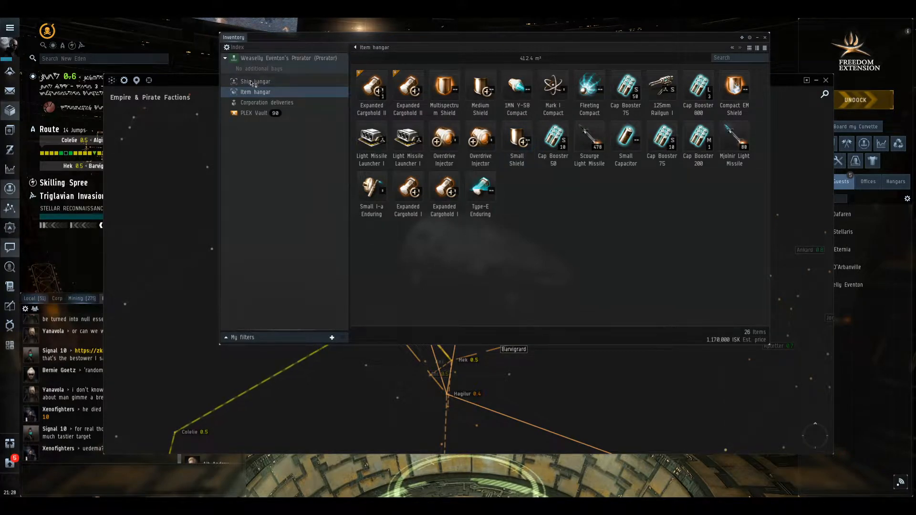
- Show the Item hangar's contents to review the looted gear
{"action": "left_click", "coordinate": [255, 81]}
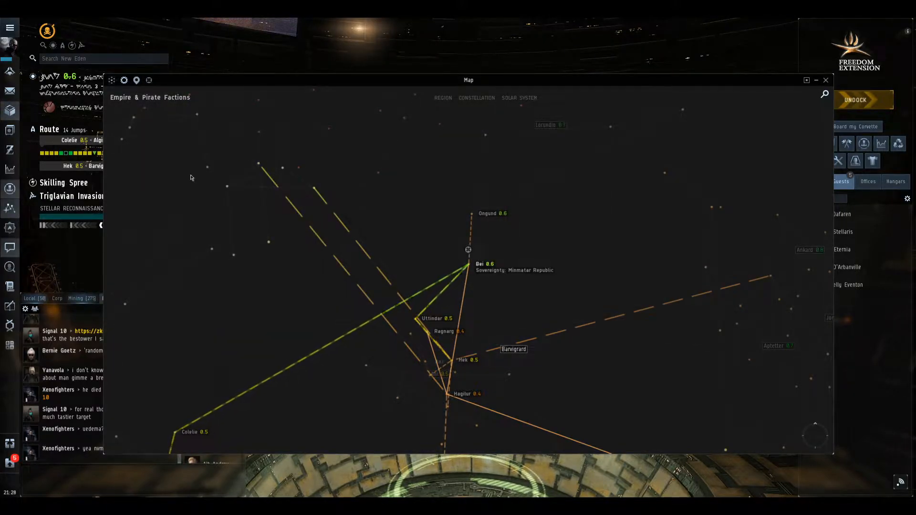
{"action": "mouse_move", "coordinate": [301, 251]}
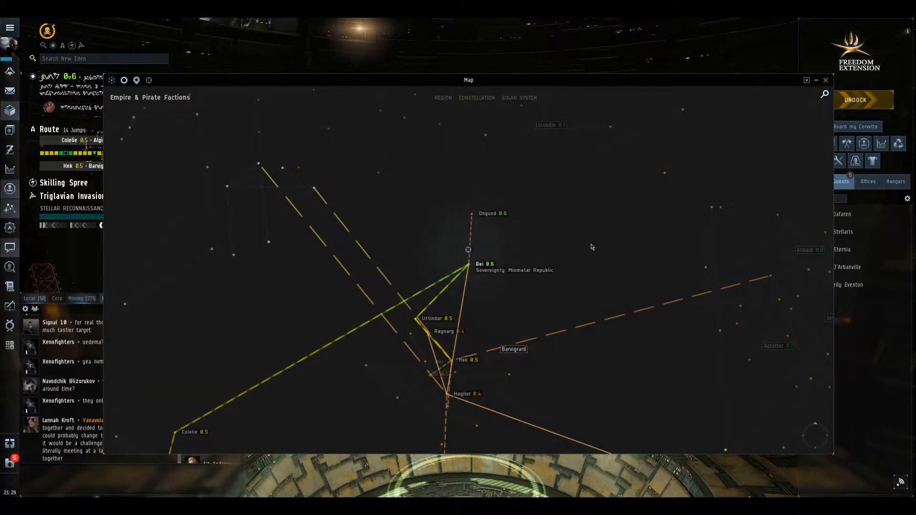
{"action": "mouse_move", "coordinate": [357, 187]}
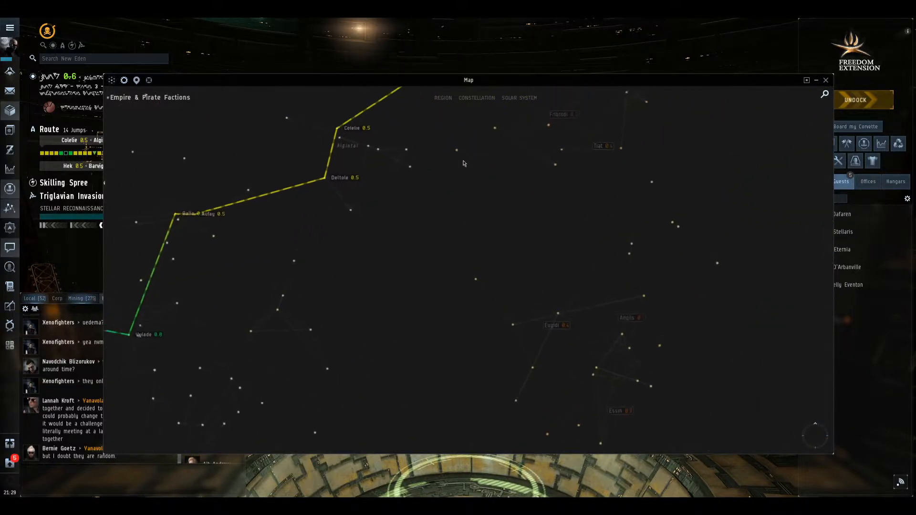
- Set a destination/avoidance on the star map to replot a 48-jump route around Bei
{"action": "right_click", "coordinate": [532, 140]}
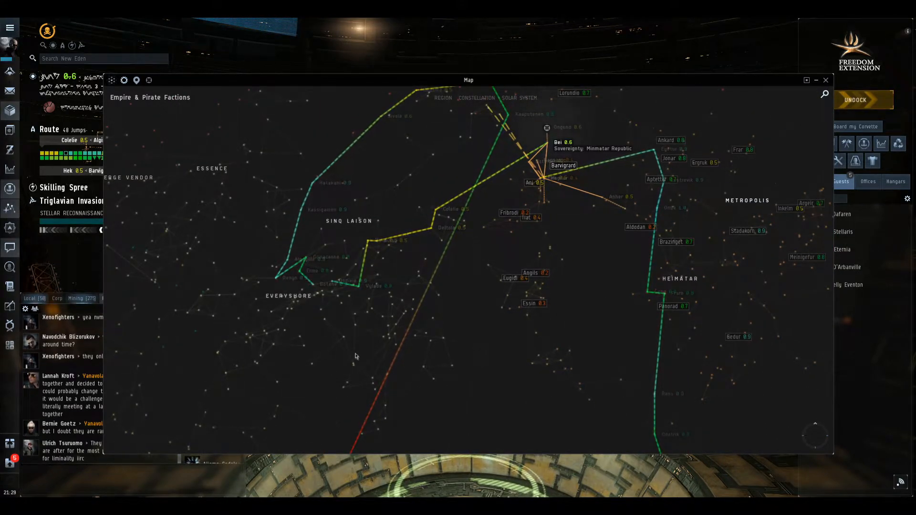
{"action": "left_click", "coordinate": [49, 129]}
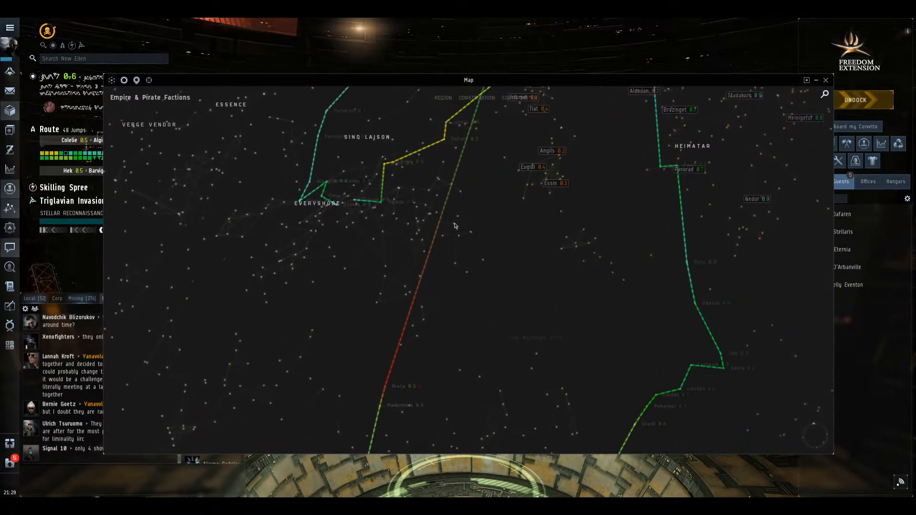
{"action": "right_click", "coordinate": [403, 387]}
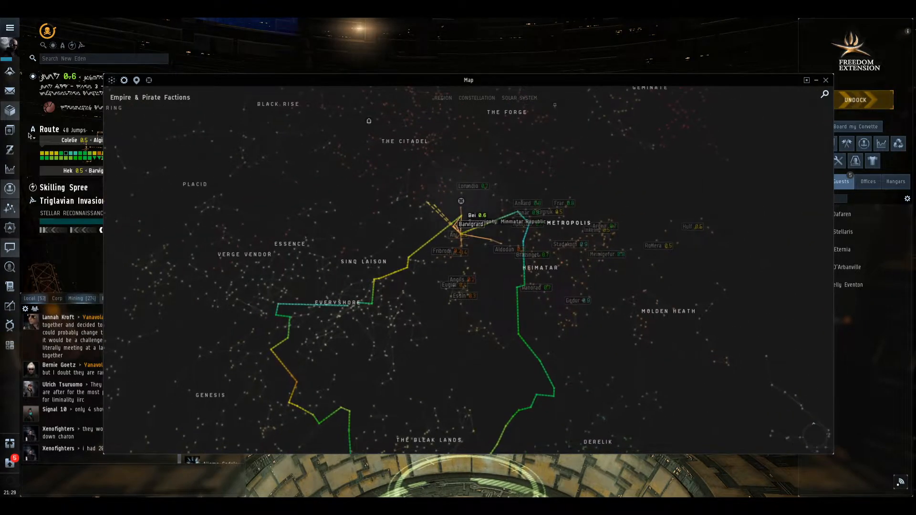
{"action": "left_click", "coordinate": [33, 129]}
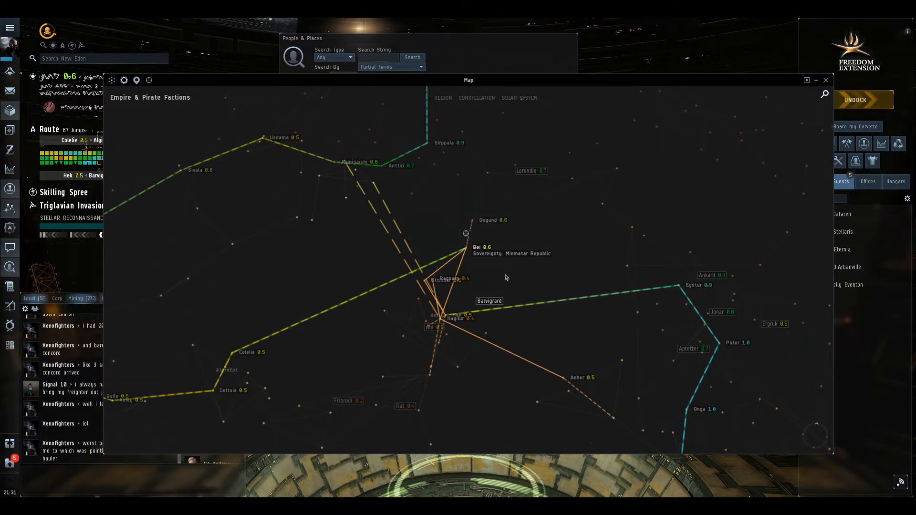
{"action": "mouse_move", "coordinate": [524, 229]}
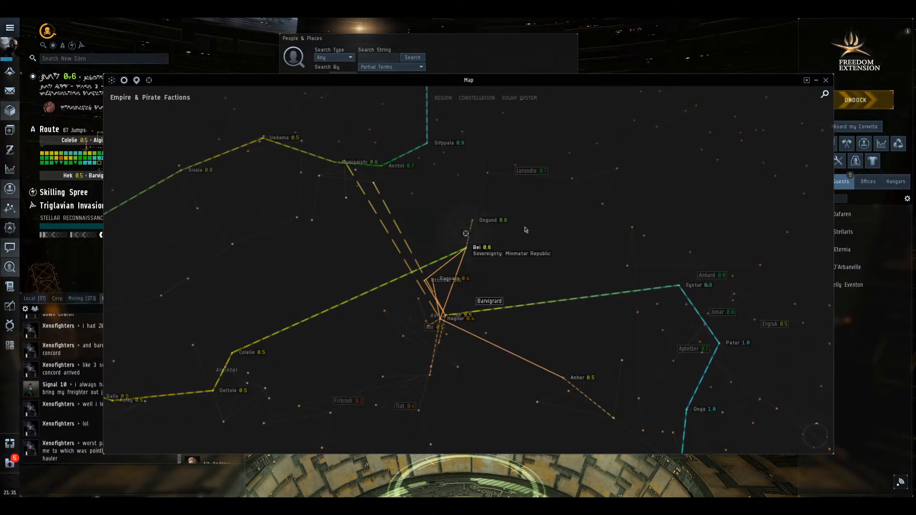